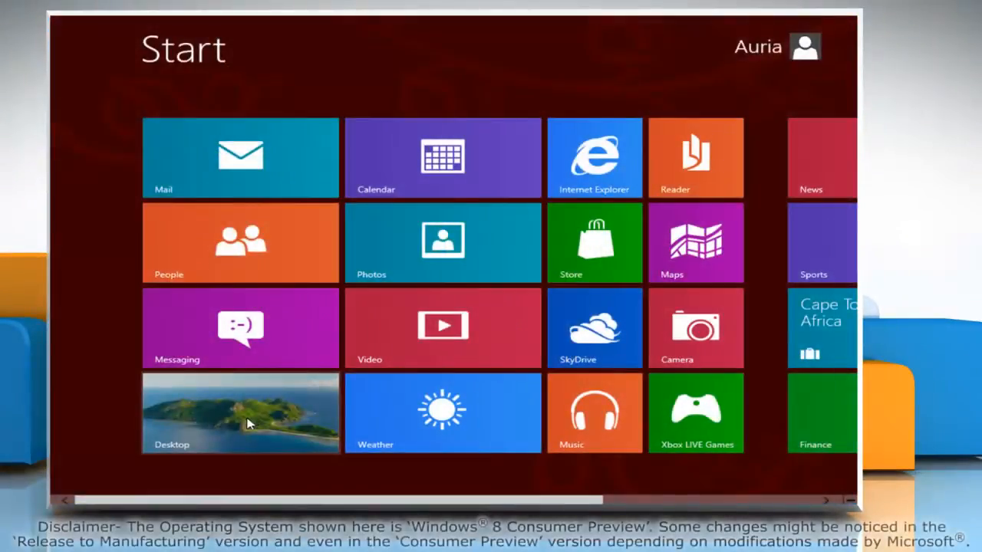
Step: Switch from the Start screen to the Windows 8 desktop
left_click(240, 413)
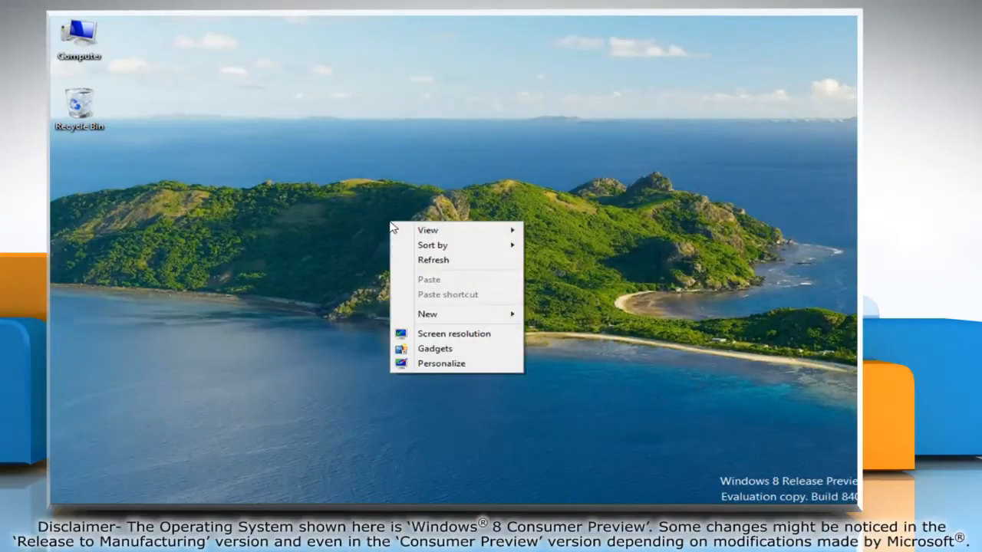
mouse_move(435, 348)
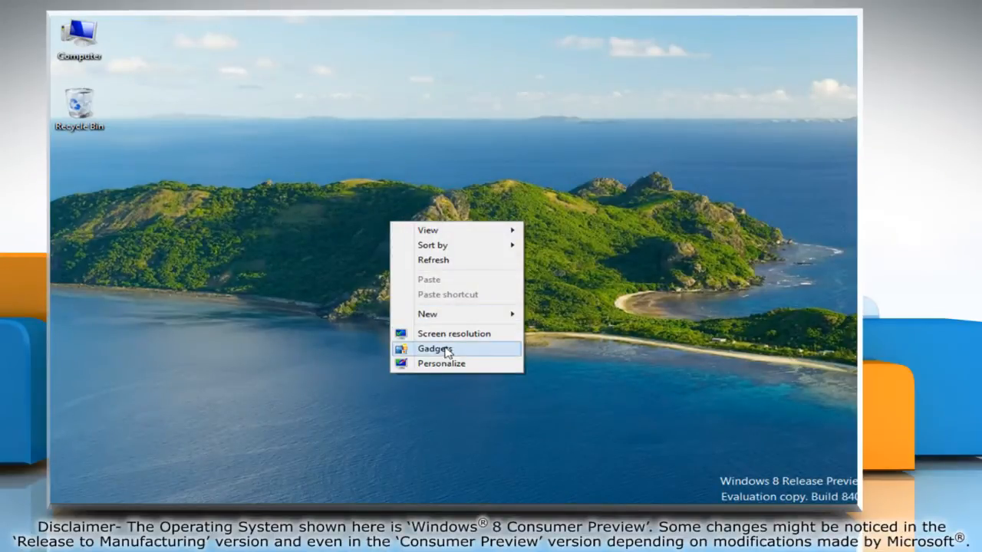
Step: Open the gadget gallery and add a Clock gadget to the desktop
left_click(435, 349)
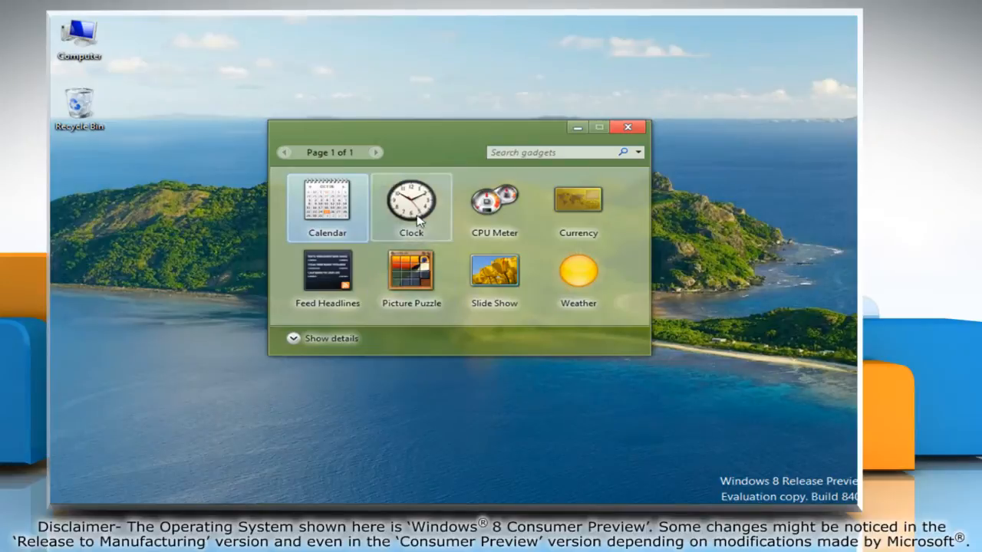
double_click(411, 203)
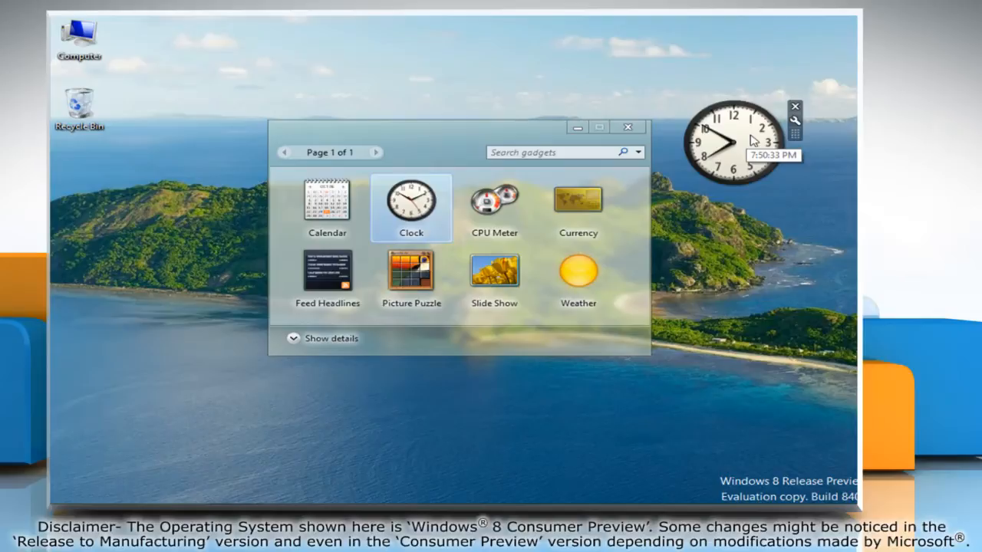
mouse_move(796, 121)
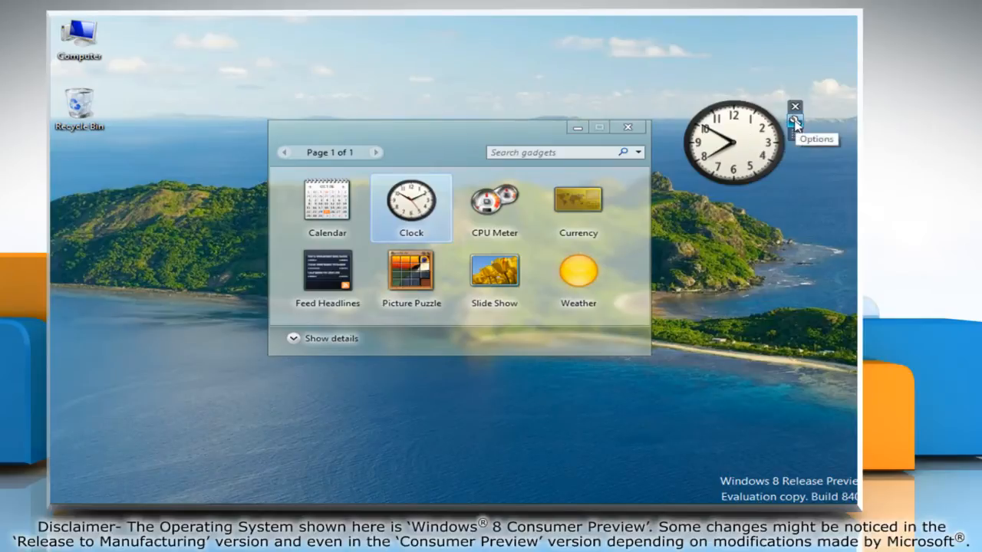
Step: Name the first clock Clock1 and set it to (UTC-08:00) Pacific Time (US & Canada)
left_click(796, 123)
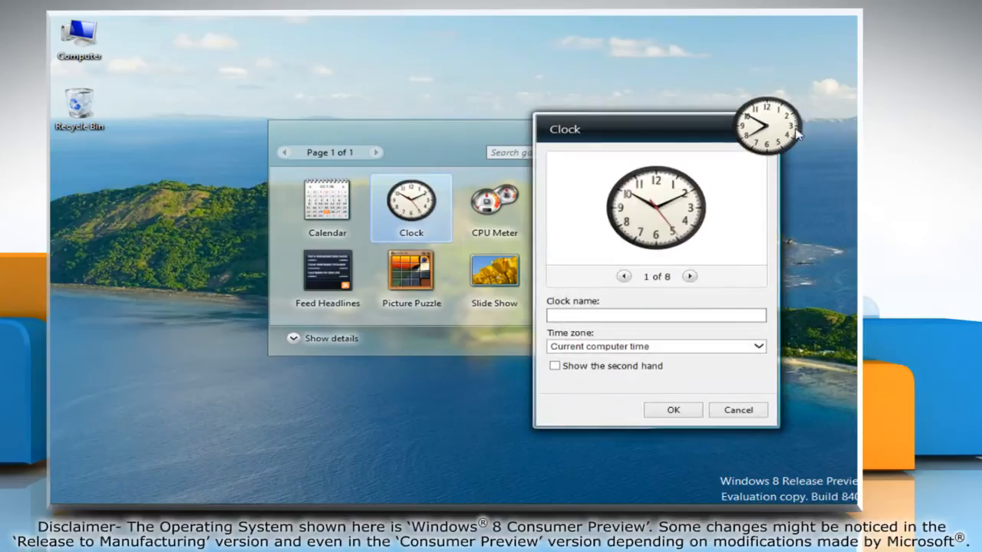
left_click(759, 346)
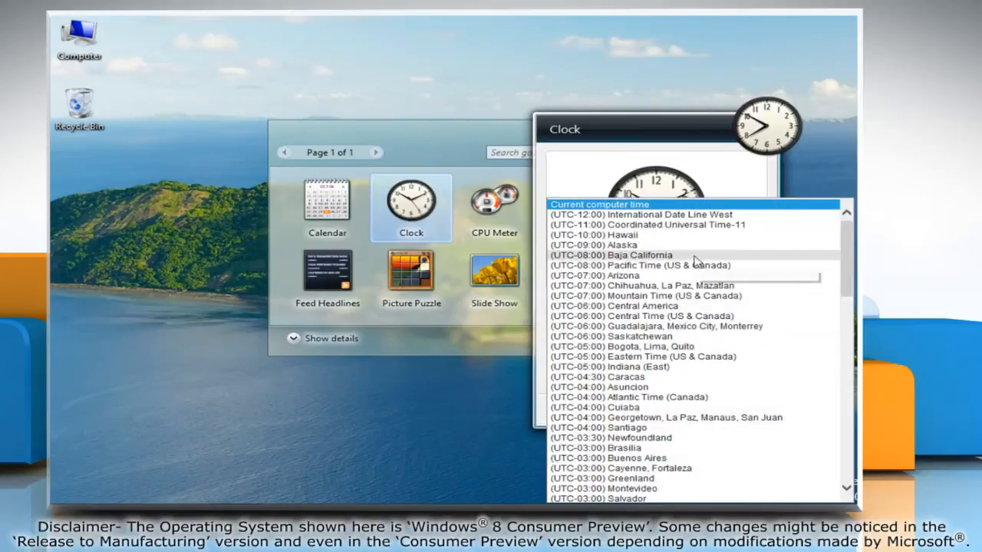
left_click(641, 264)
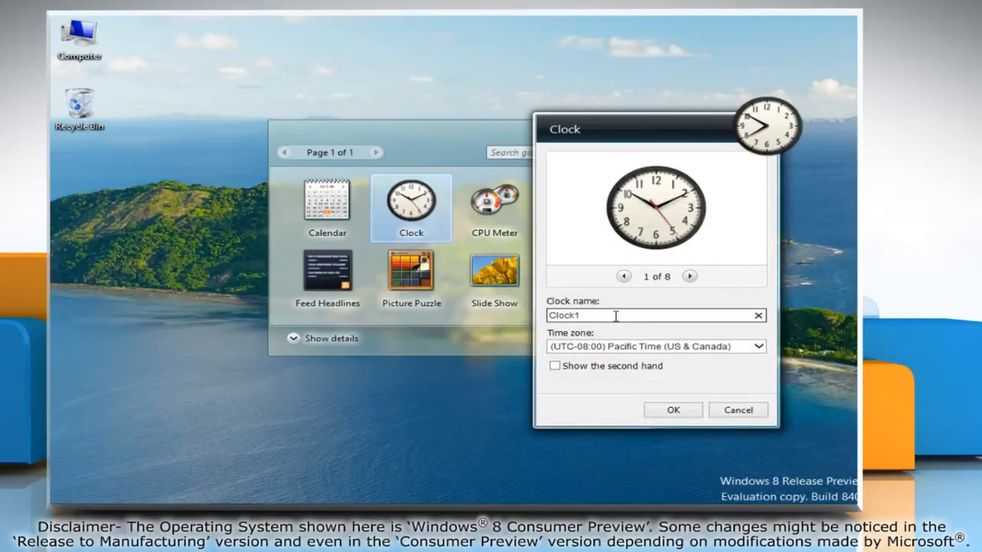
left_click(672, 410)
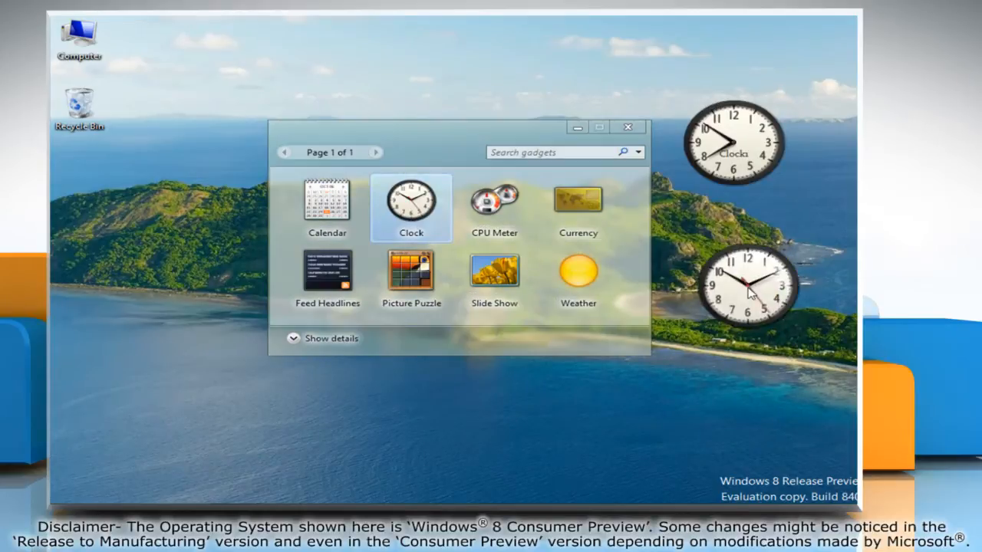
Step: Add a second clock named Clock2 on (UTC-05:00) Eastern Time (US & Canada)
double_click(411, 201)
type("Clock")
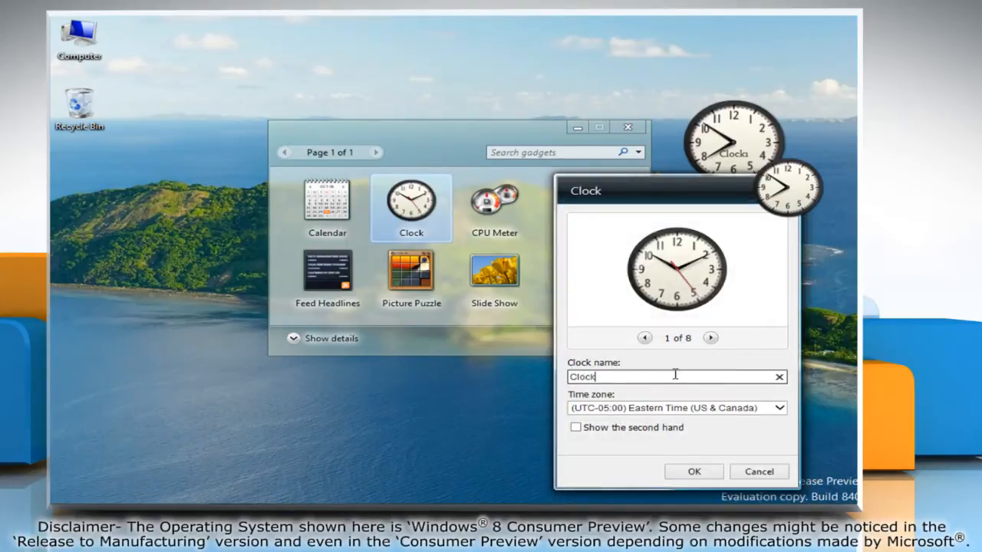
left_click(693, 471)
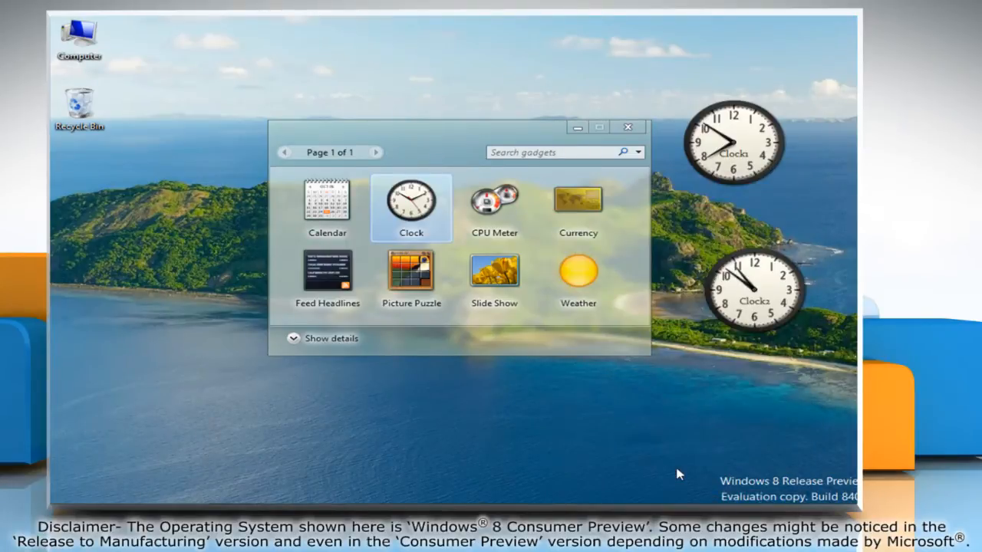
mouse_move(733, 153)
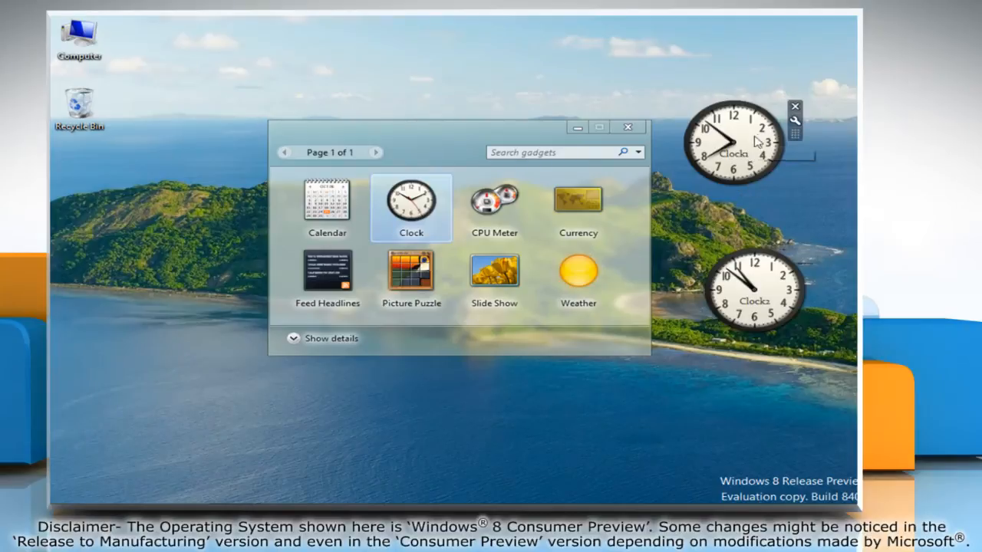
mouse_move(748, 145)
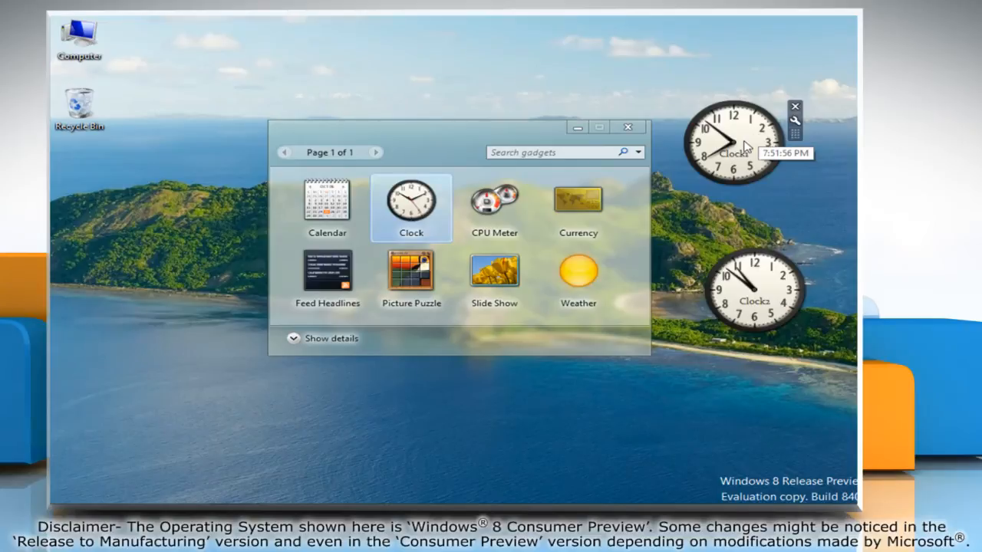
Step: Reopen Clock1's settings to preview clock style 2 of 8
left_click(794, 120)
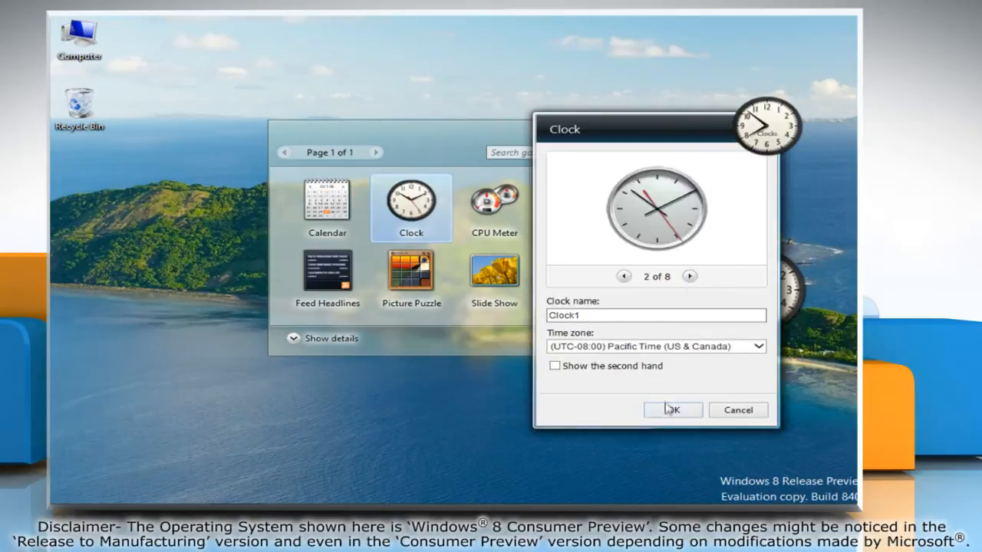